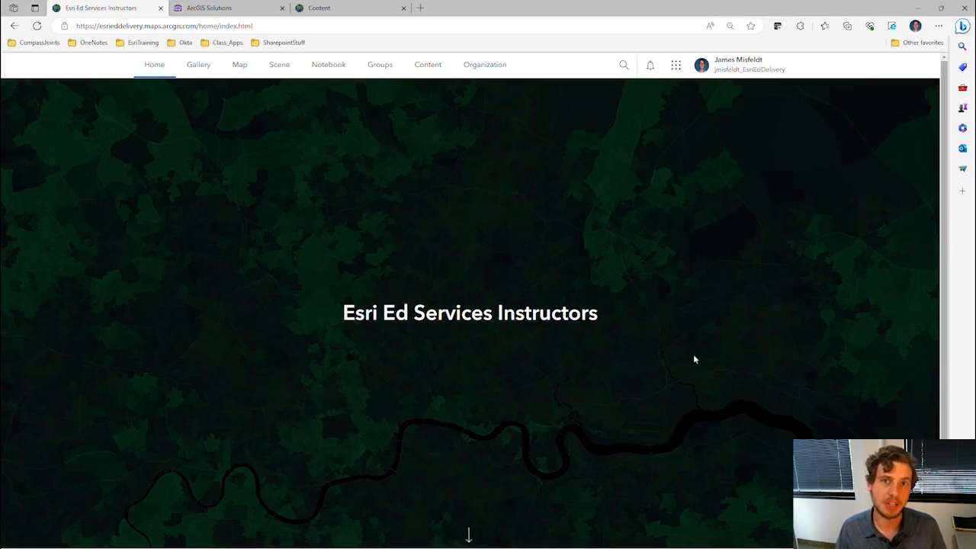
mouse_move(686, 223)
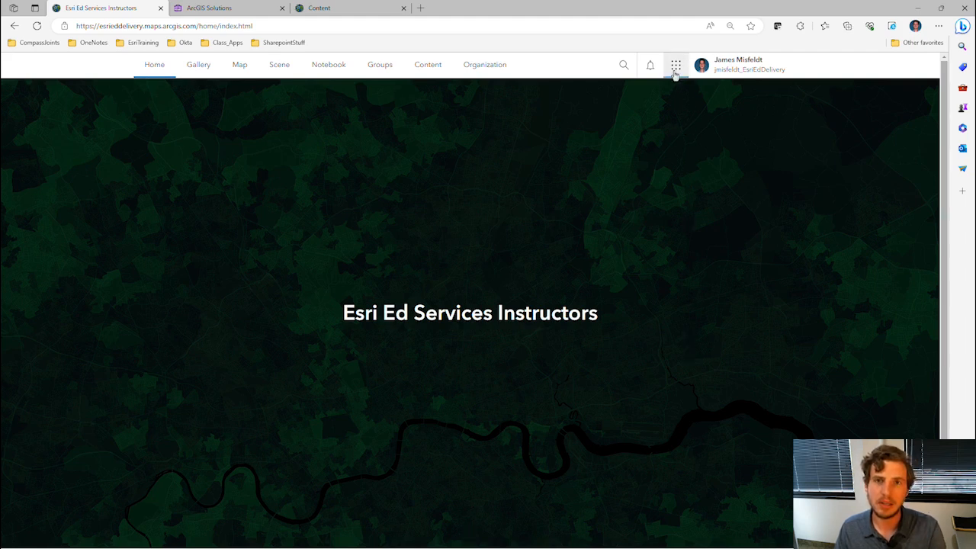
- Show the app launcher panel listing the organization's ArcGIS apps
click(674, 64)
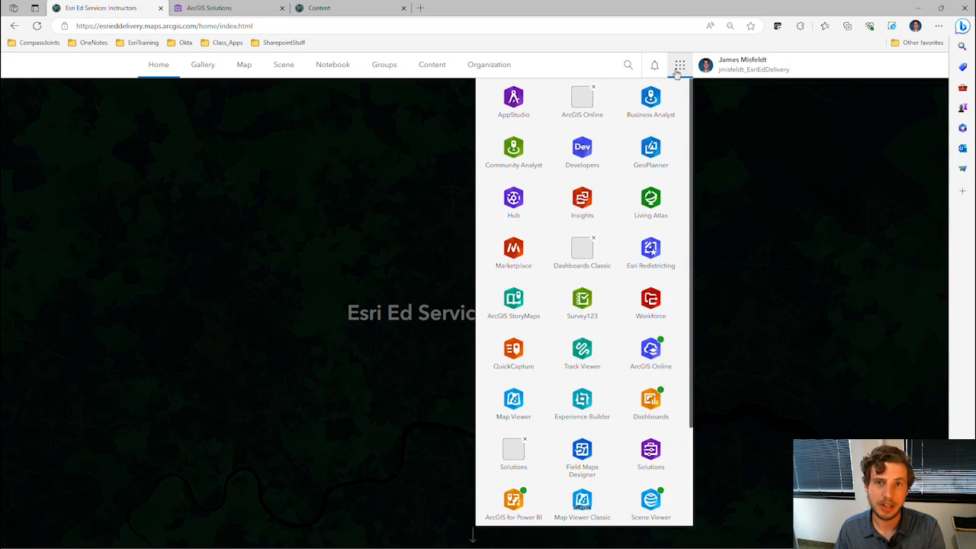
mouse_move(663, 125)
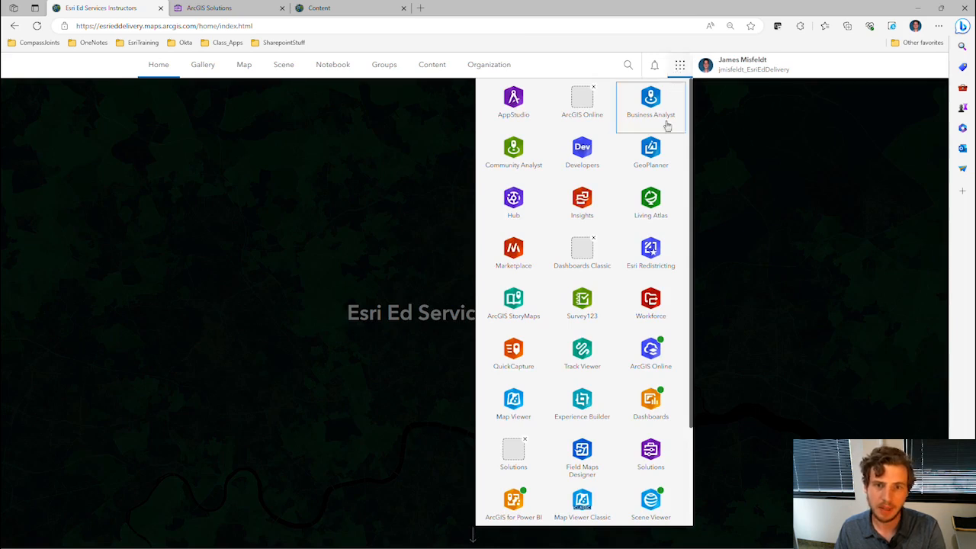
mouse_move(650, 454)
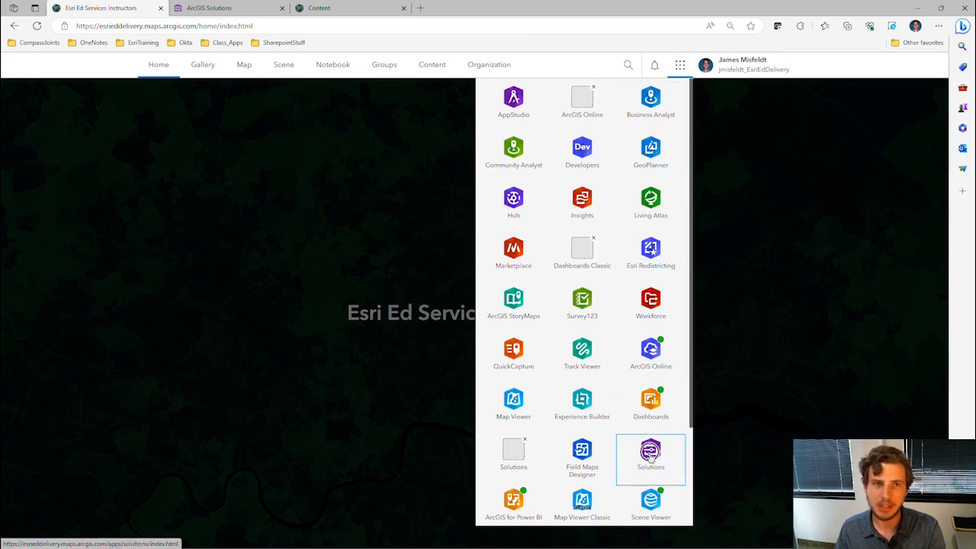
- Launch ArcGIS Solutions and browse its gallery of 141 solutions
click(649, 454)
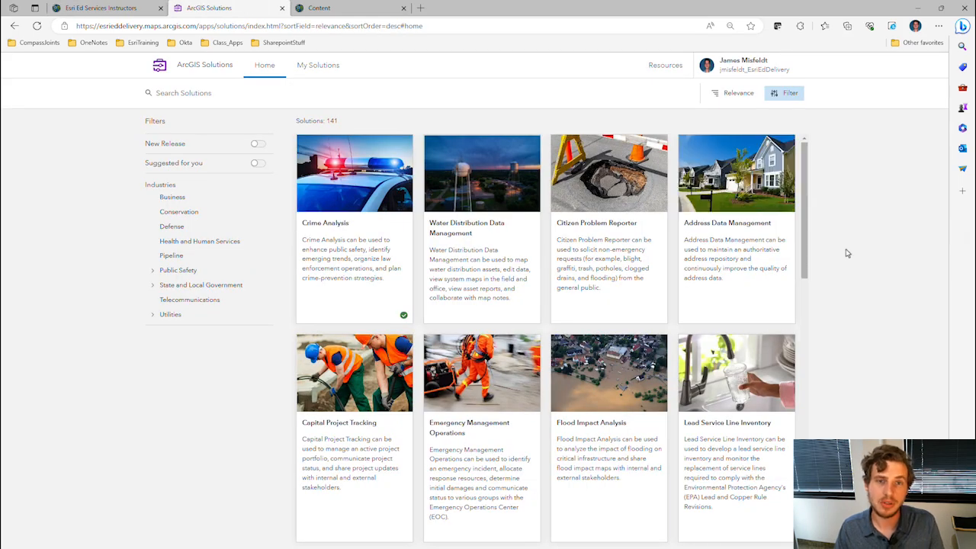
mouse_move(845, 249)
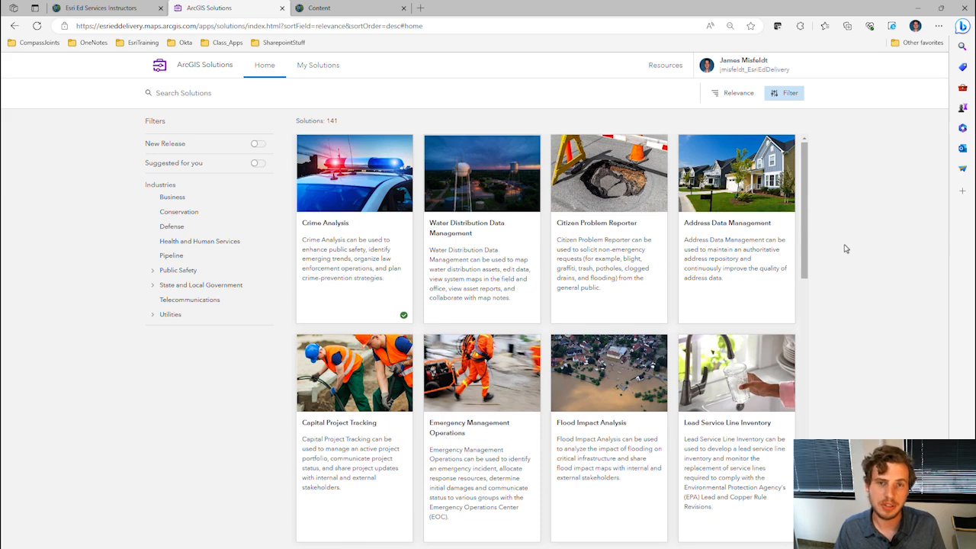
mouse_move(609, 174)
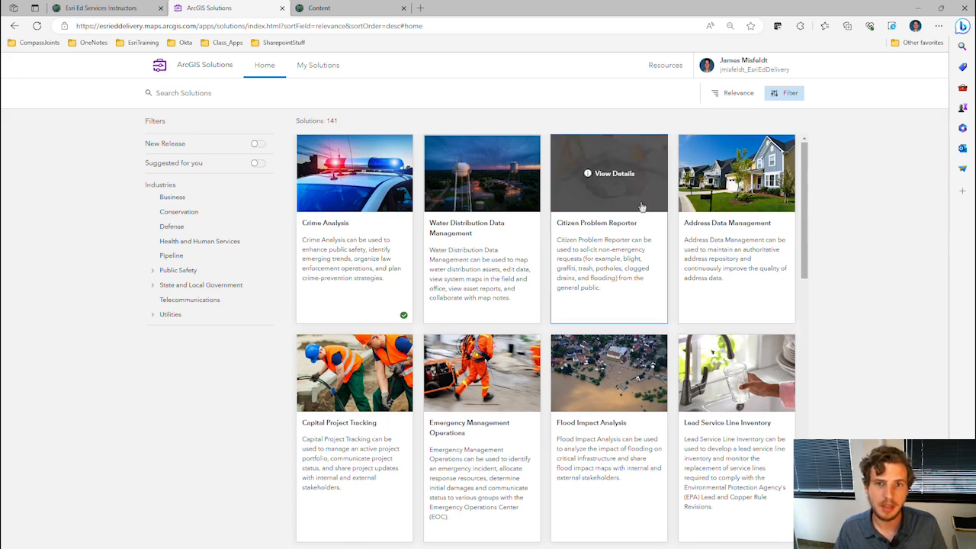
scroll(down, 3)
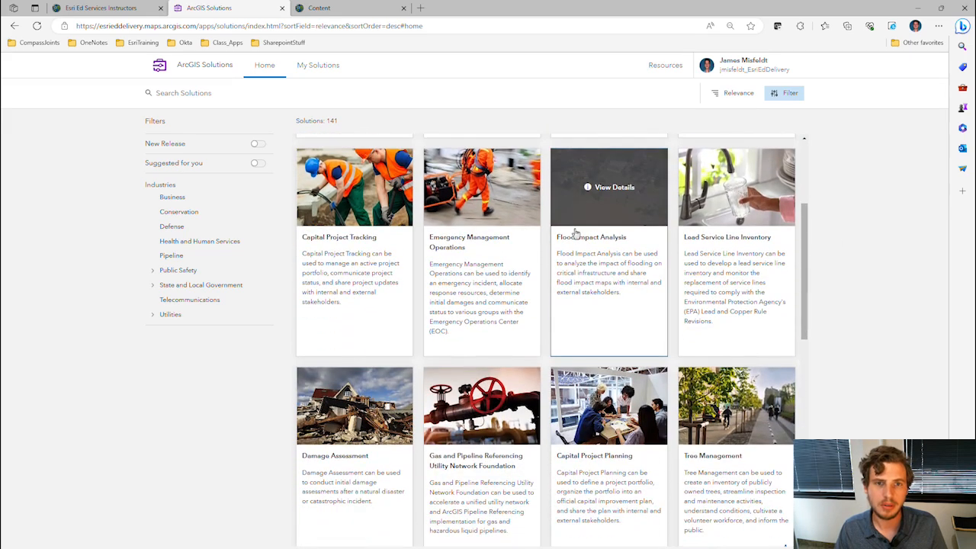
scroll(up, 3)
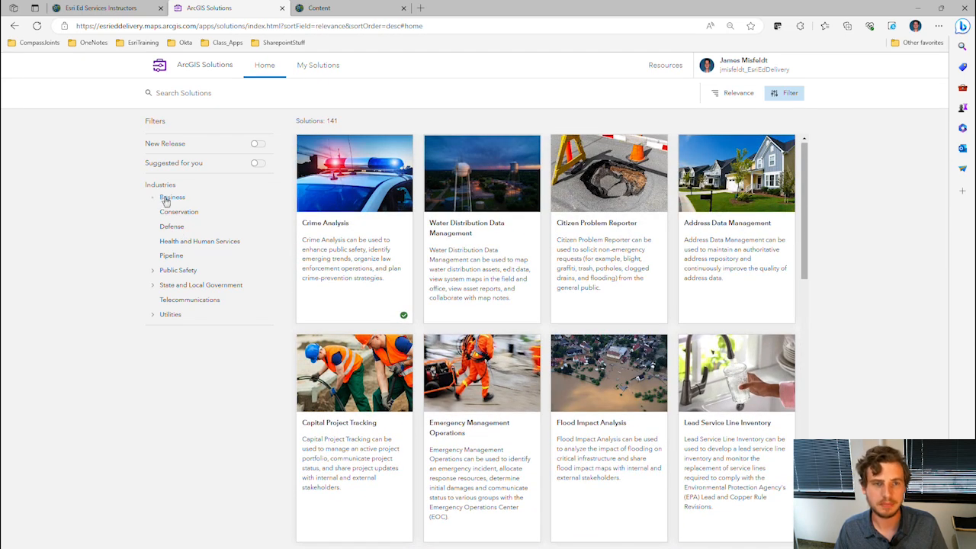
mouse_move(344, 197)
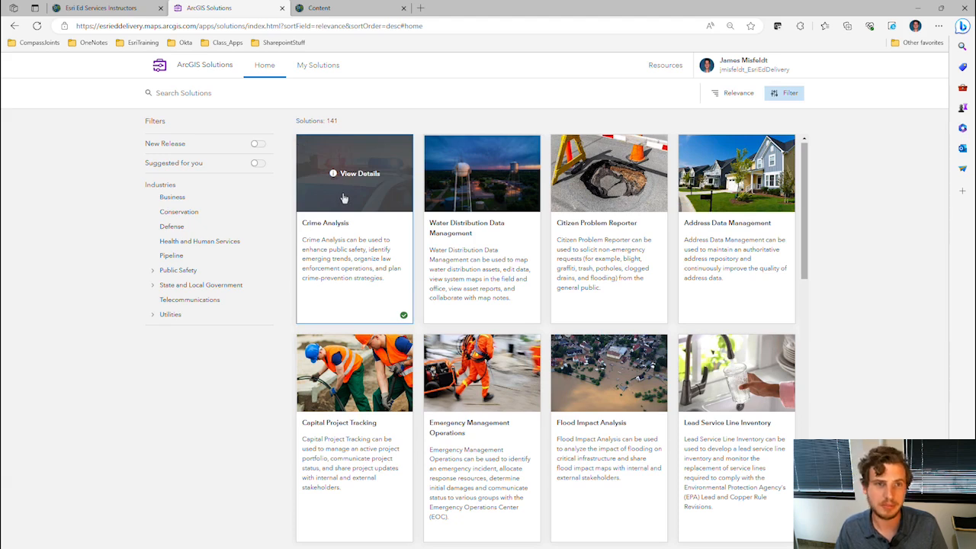
- View the Crime Analysis solution's details page with its overview and version 3.0
click(354, 174)
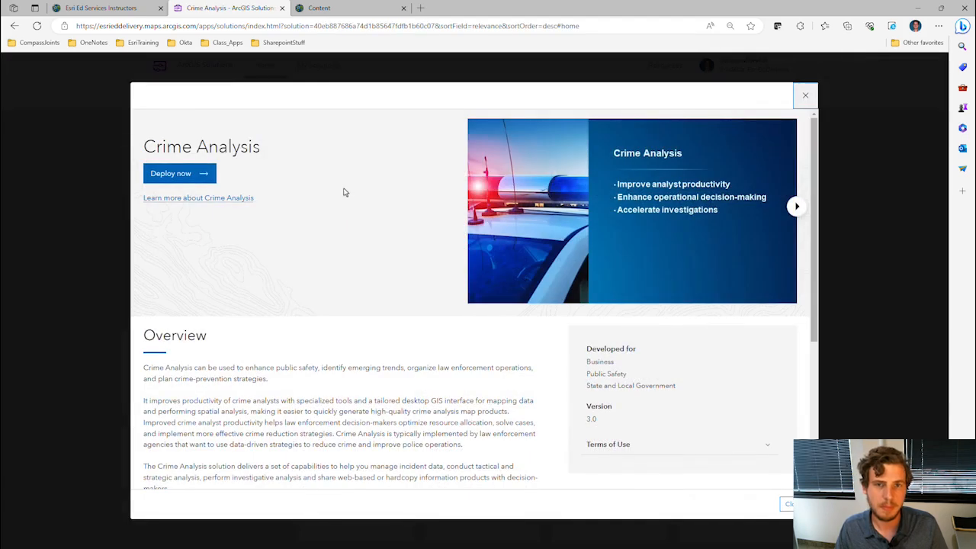
scroll(down, 3)
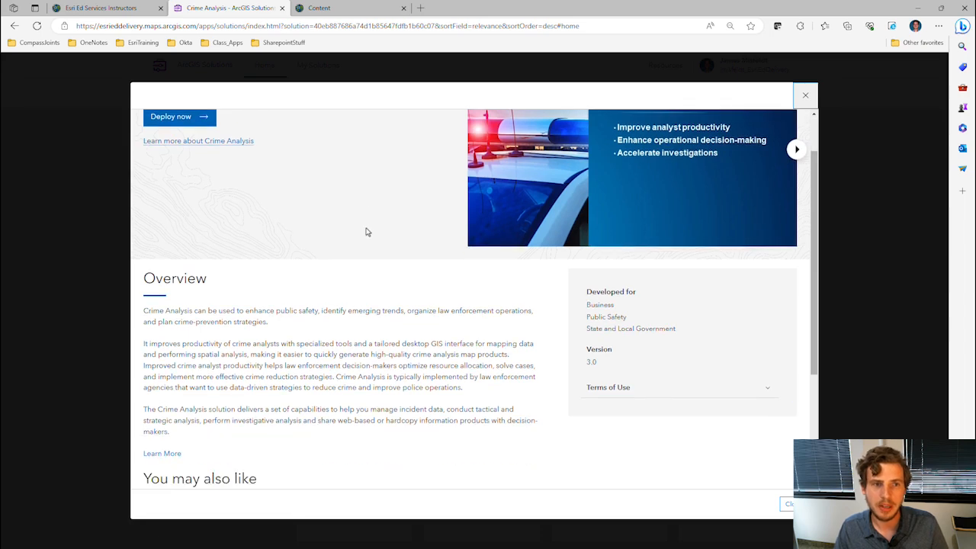
scroll(down, 3)
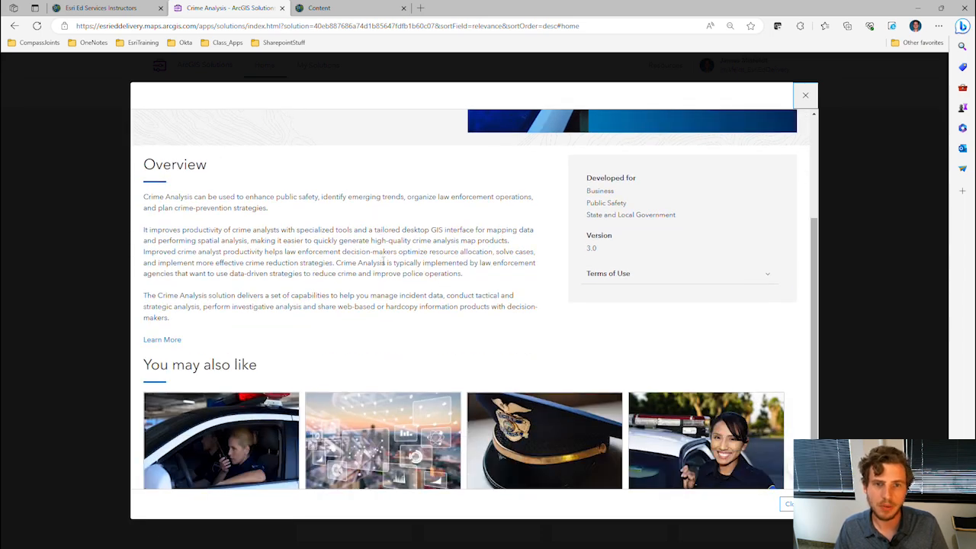
scroll(up, 3)
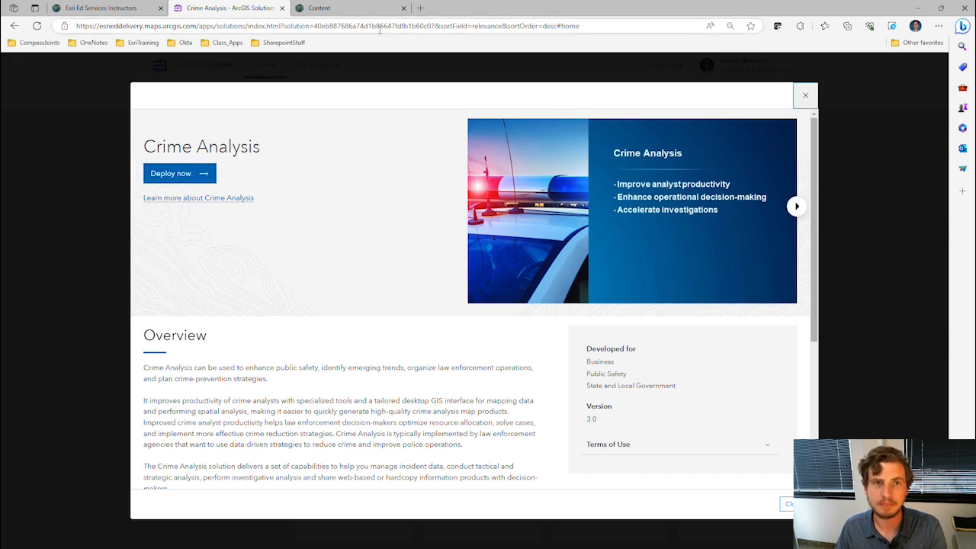
mouse_move(328, 9)
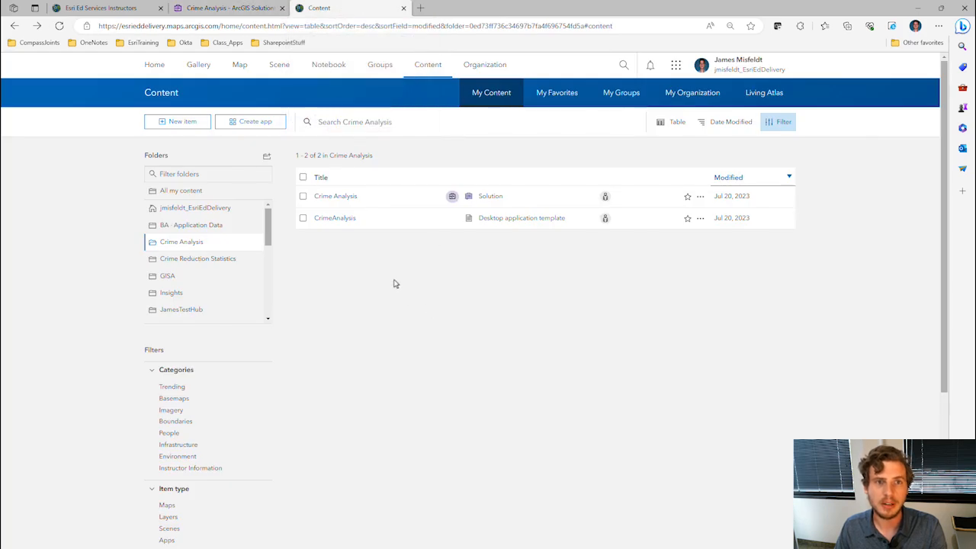
mouse_move(222, 241)
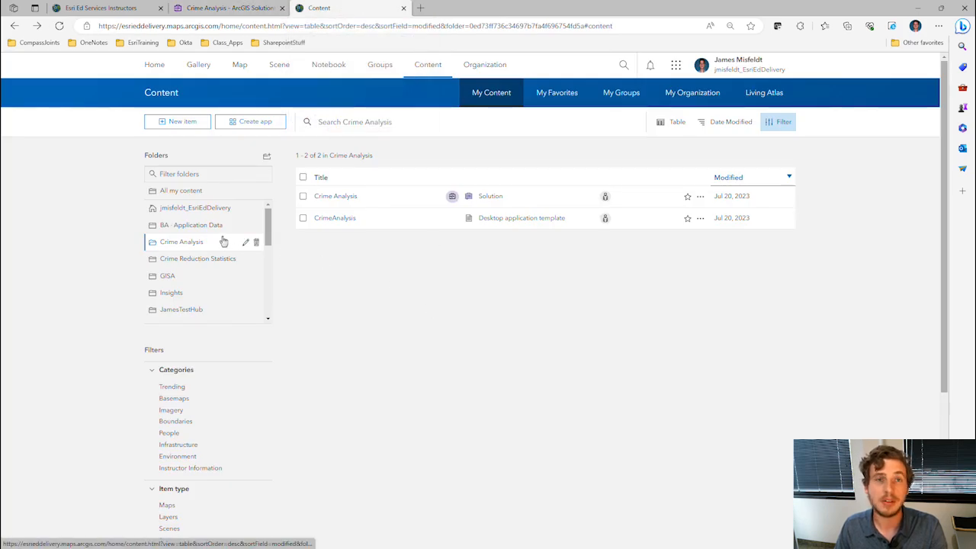
mouse_move(494, 262)
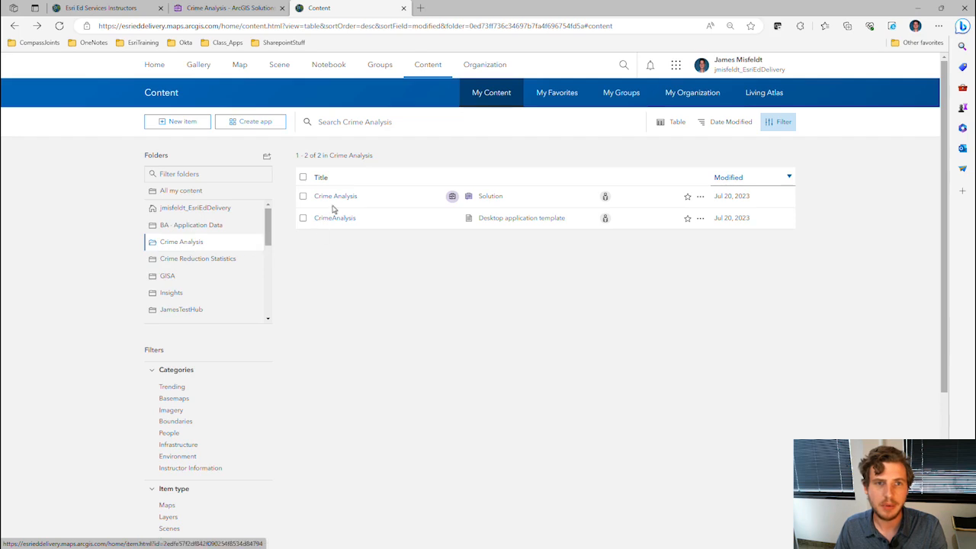
mouse_move(335, 196)
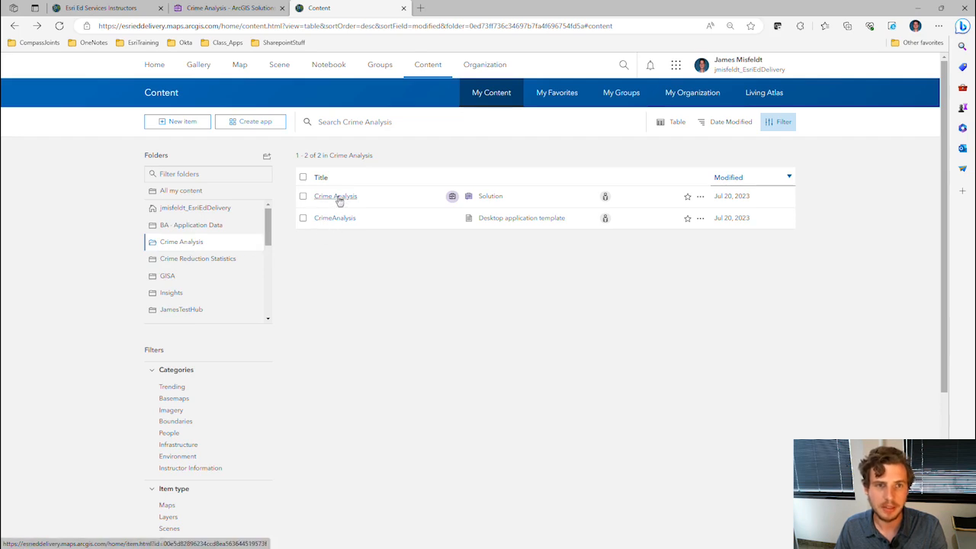
- Open the Crime Analysis solution item in the Crime Analyses content folder
click(336, 195)
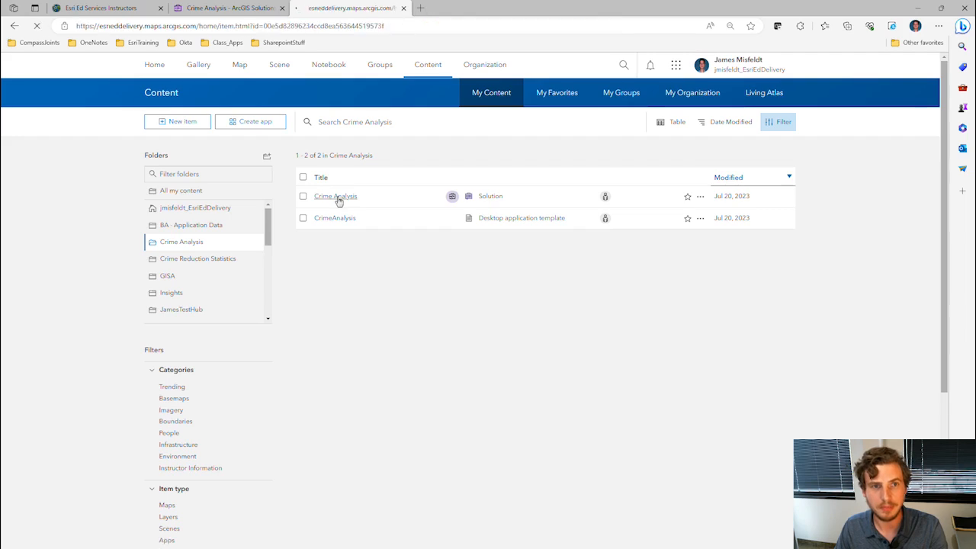
- Download the CrimeAnalysis desktop application template zip and locate it in Downloads
click(336, 196)
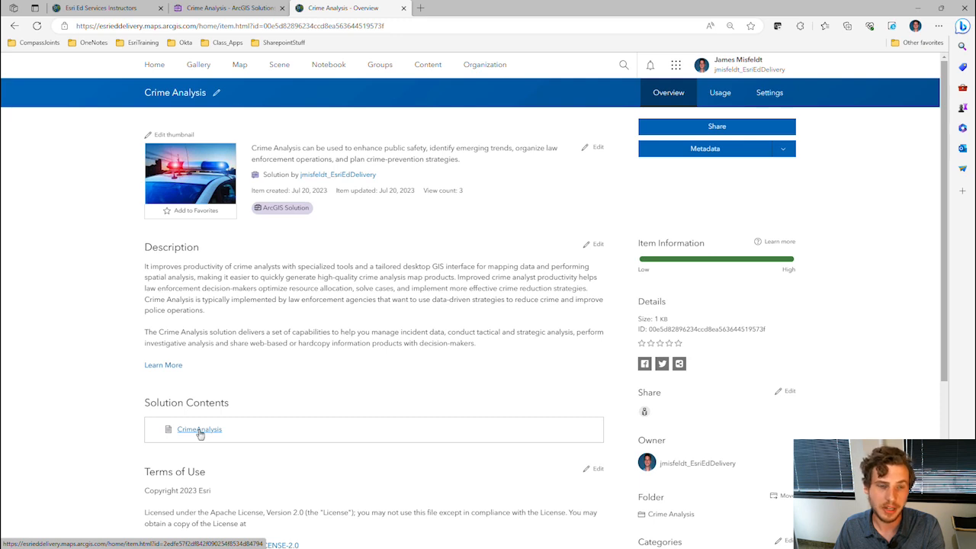
click(199, 430)
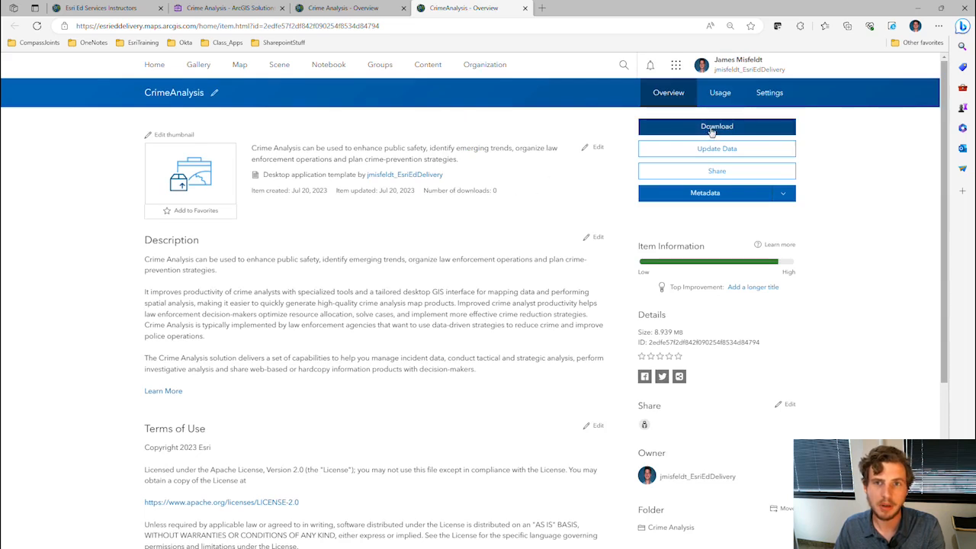
click(716, 125)
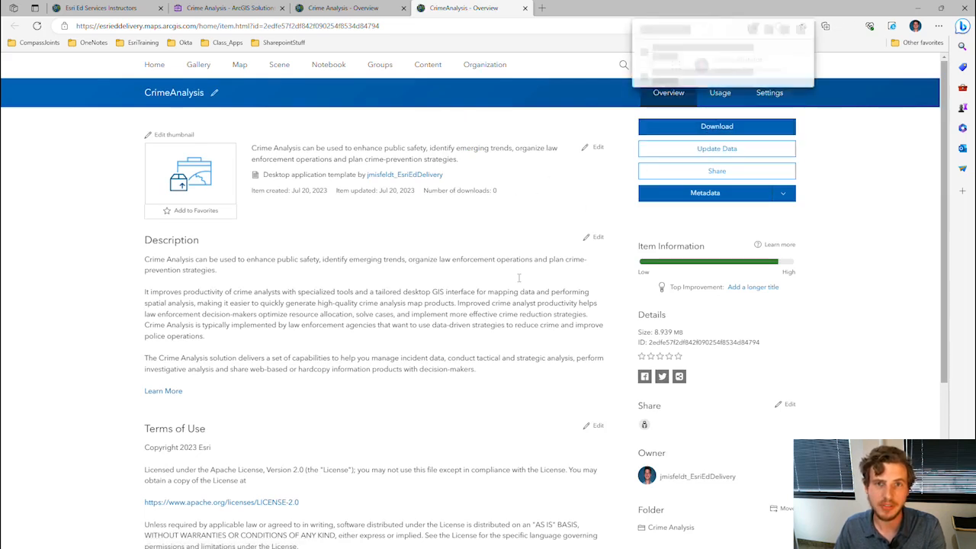
click(717, 125)
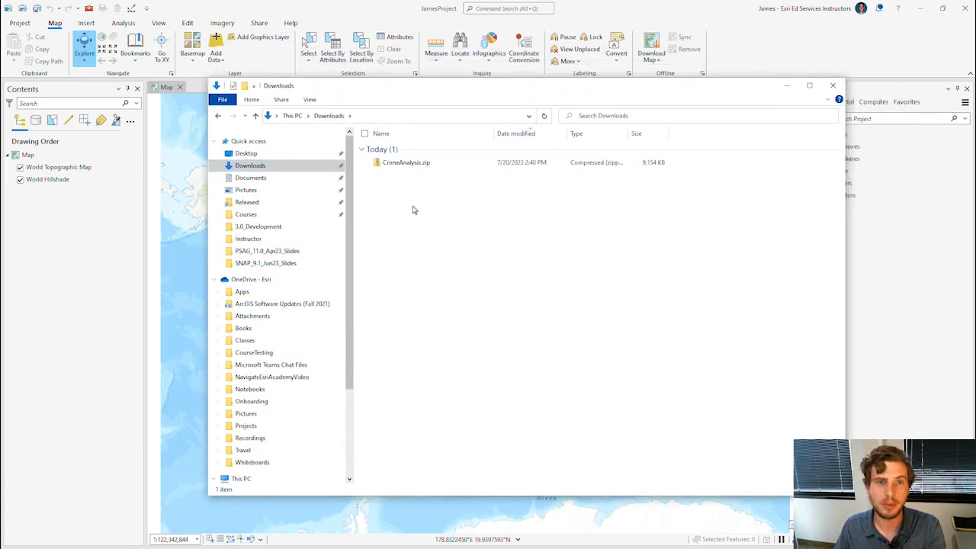
mouse_move(393, 164)
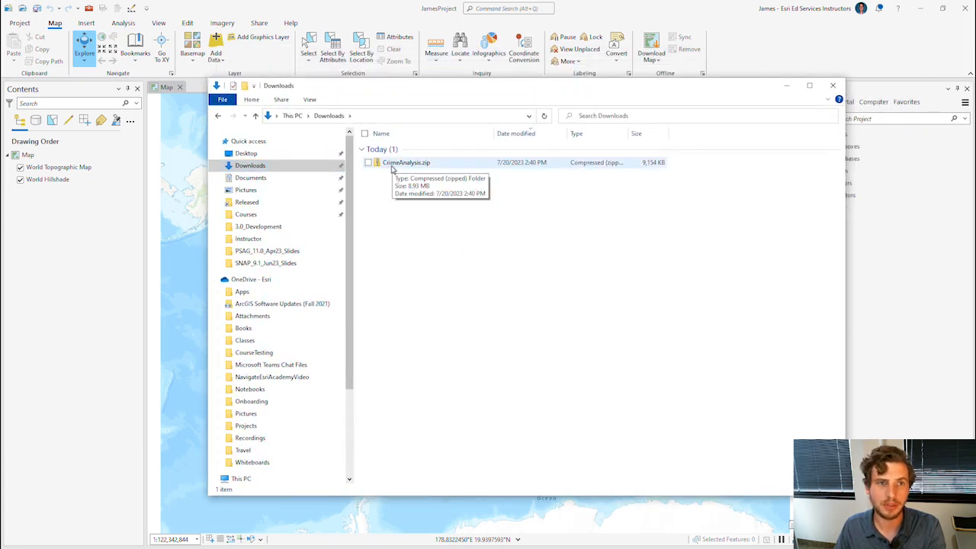
- Extract CrimeAnalysis.zip and enter the extracted CrimeAnalysis folder
right_click(405, 162)
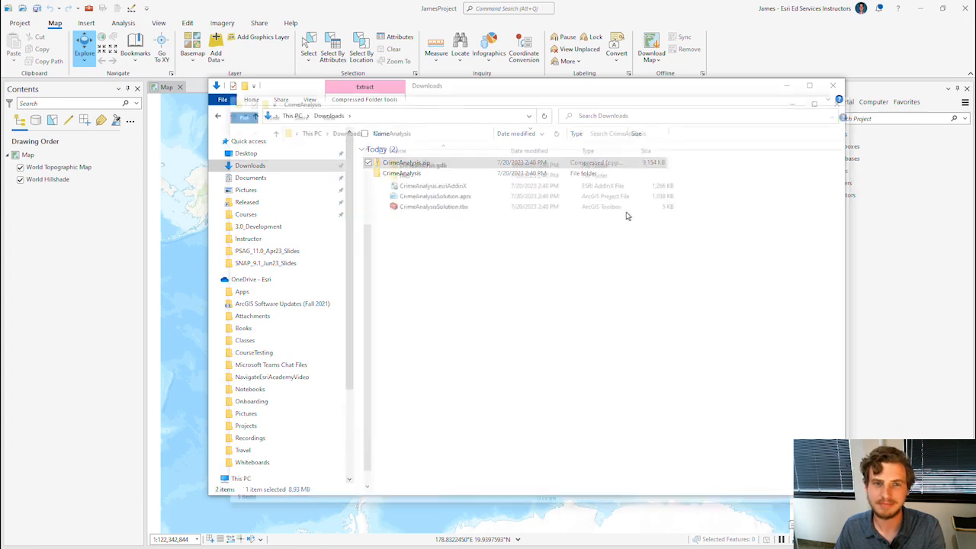
double_click(403, 173)
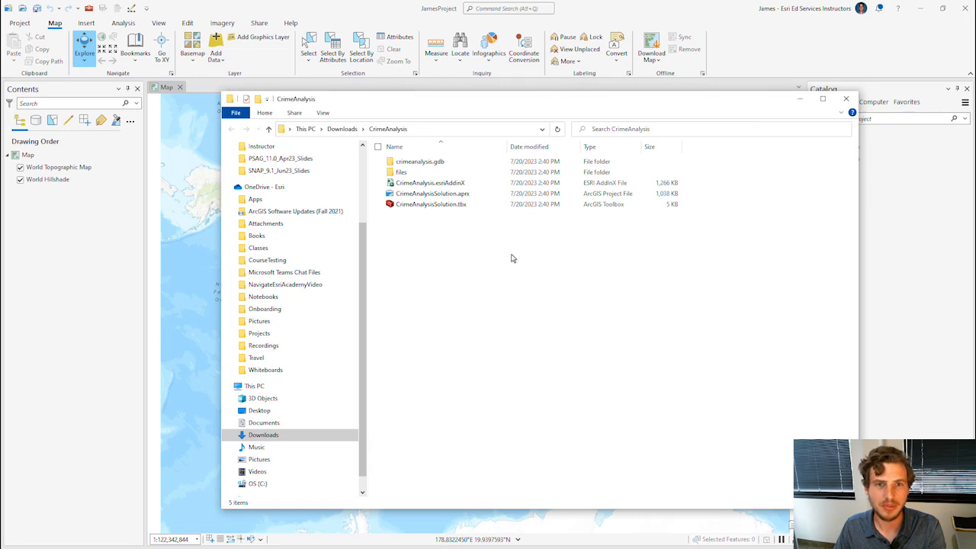
click(419, 162)
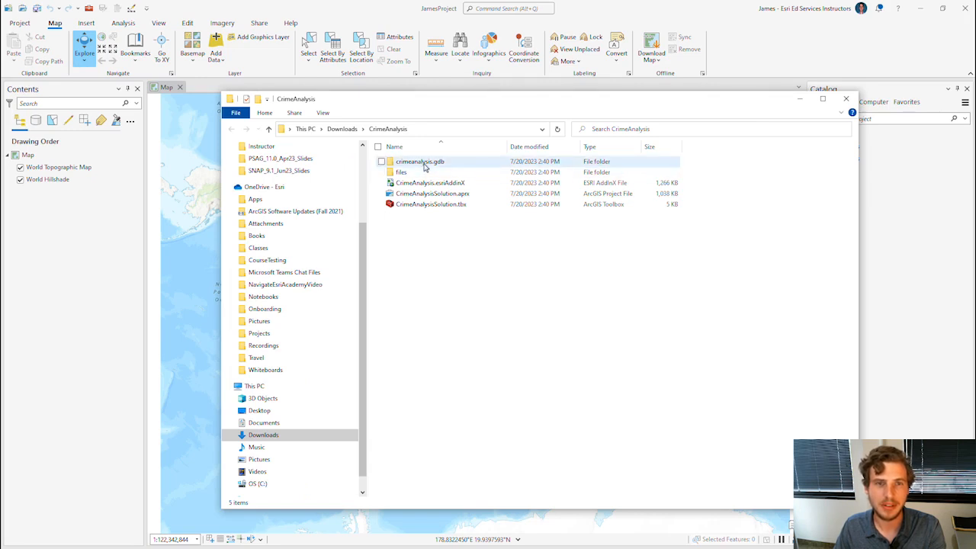
mouse_move(419, 161)
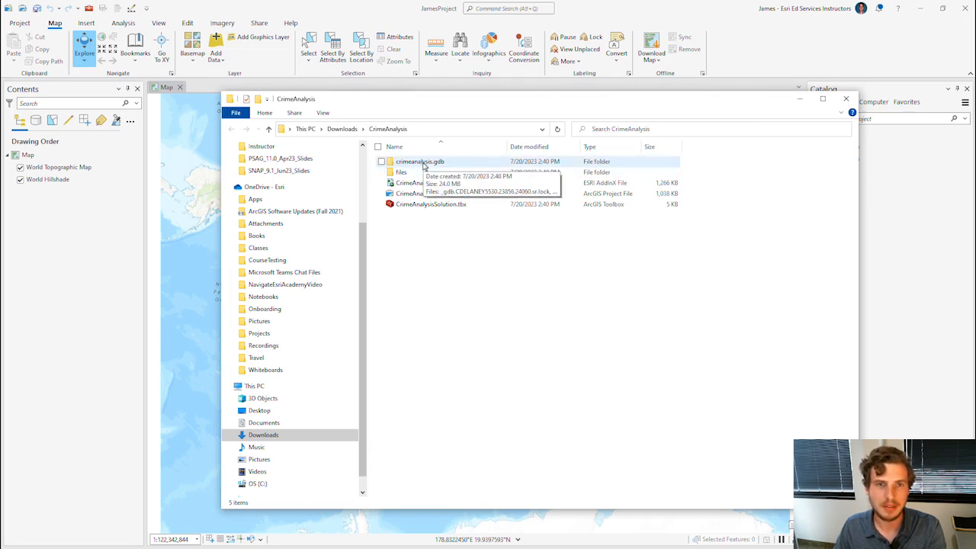
mouse_move(441, 192)
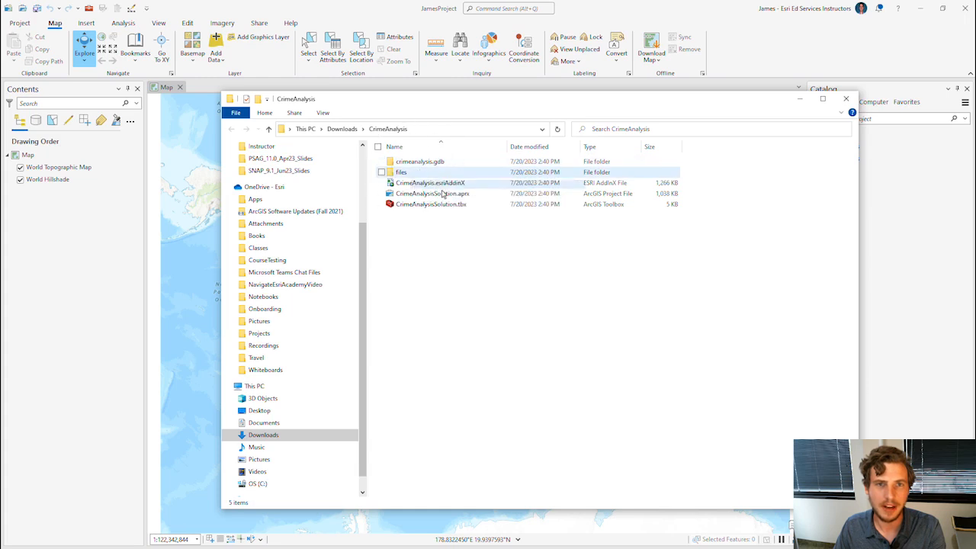
- Select the CrimeAnalysis.esriAddinX add-in file in the extracted folder
click(430, 183)
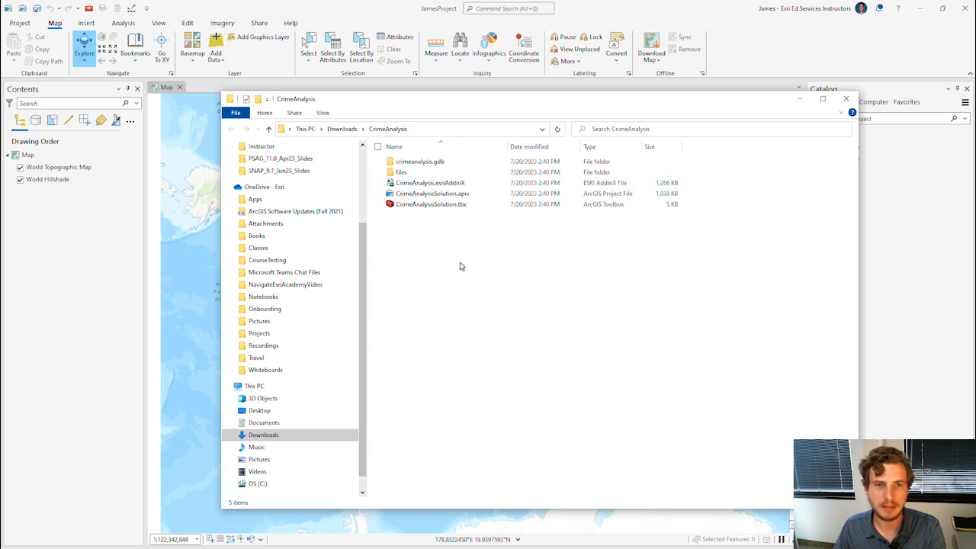
click(430, 183)
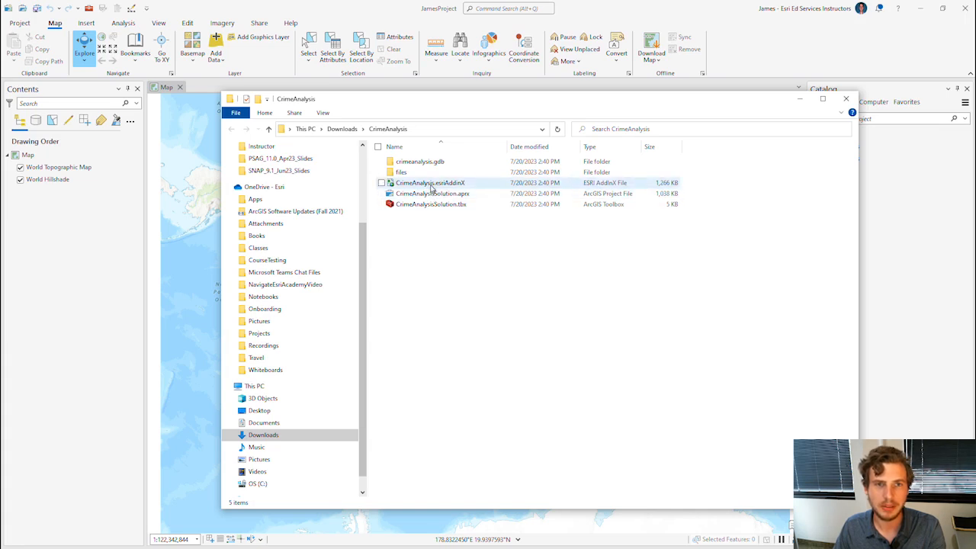
mouse_move(430, 183)
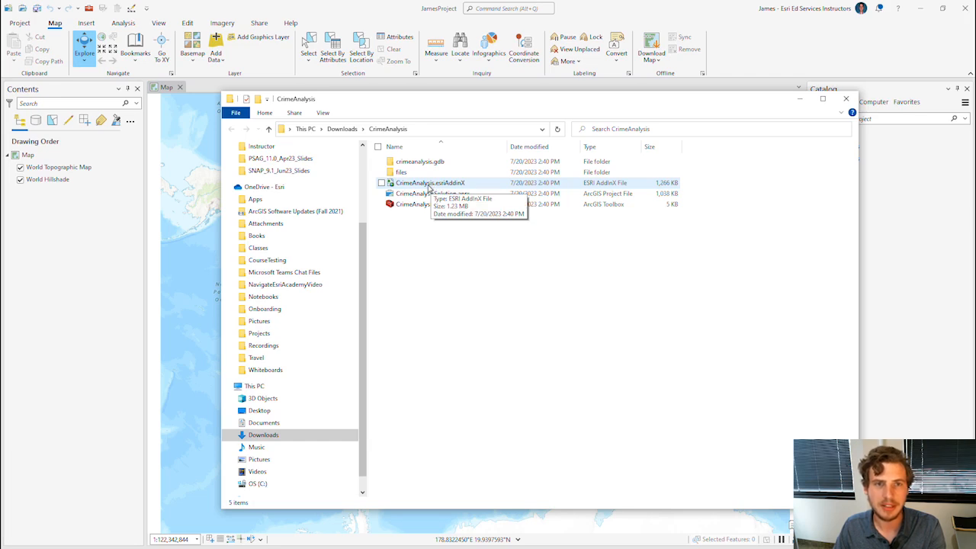
click(430, 183)
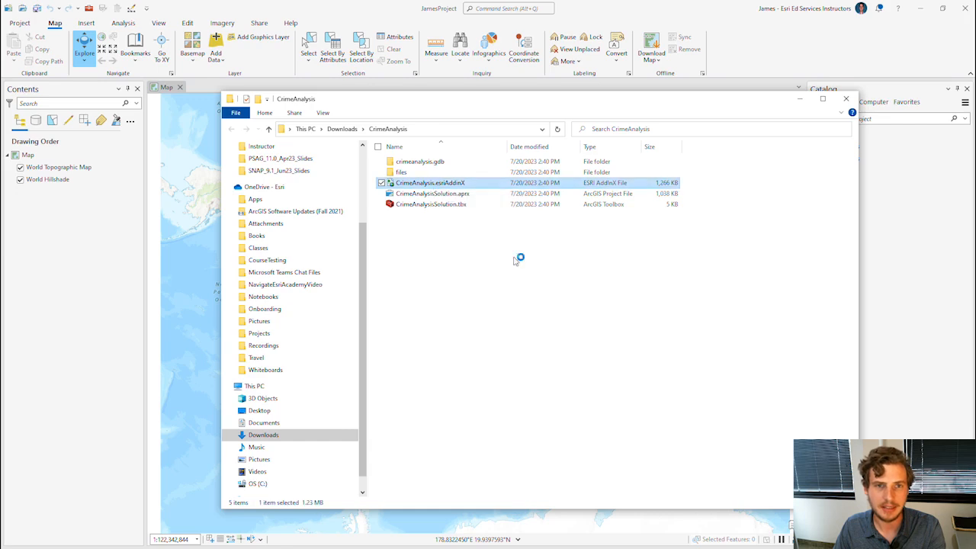
- Install CrimeAnalysis.esriAddinX via the Add-In Installation Utility and dismiss the success message
double_click(430, 183)
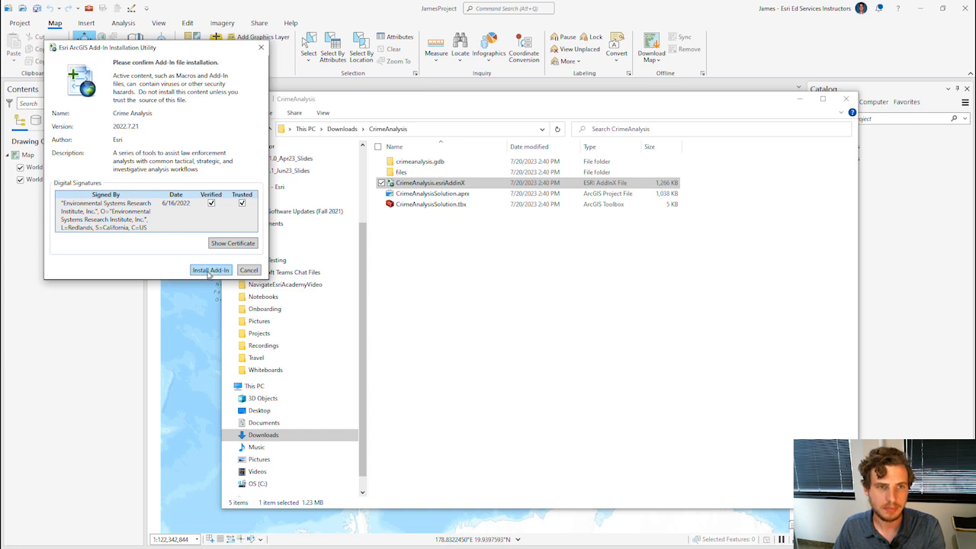
click(210, 270)
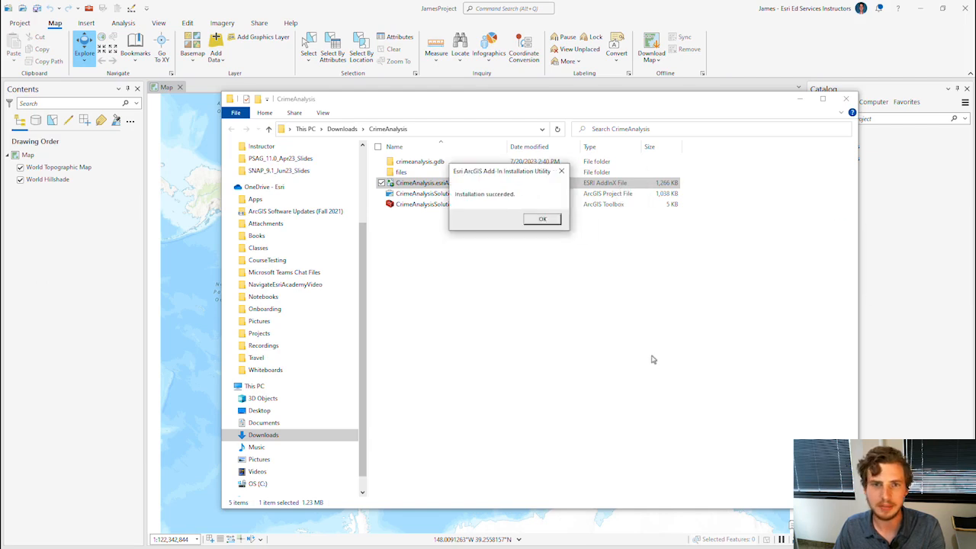
mouse_move(546, 263)
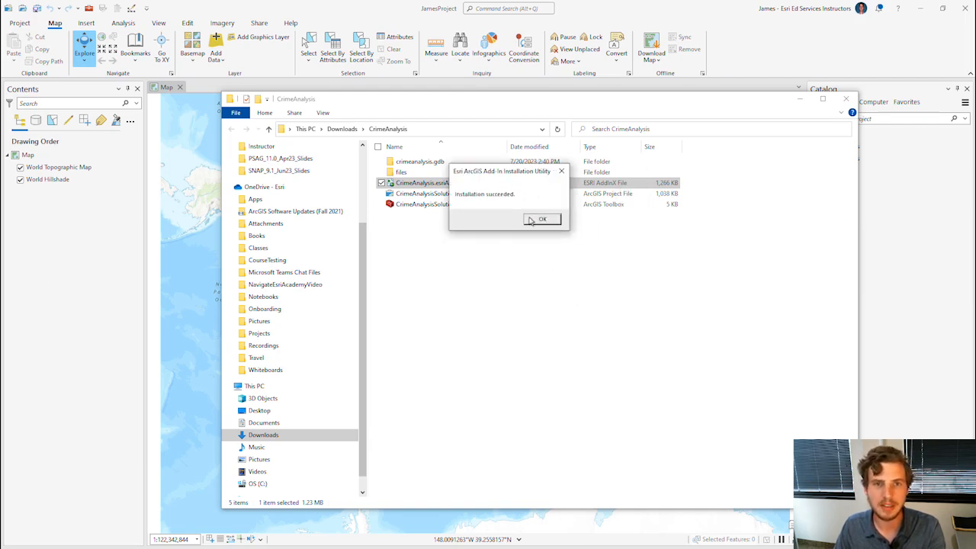
click(543, 219)
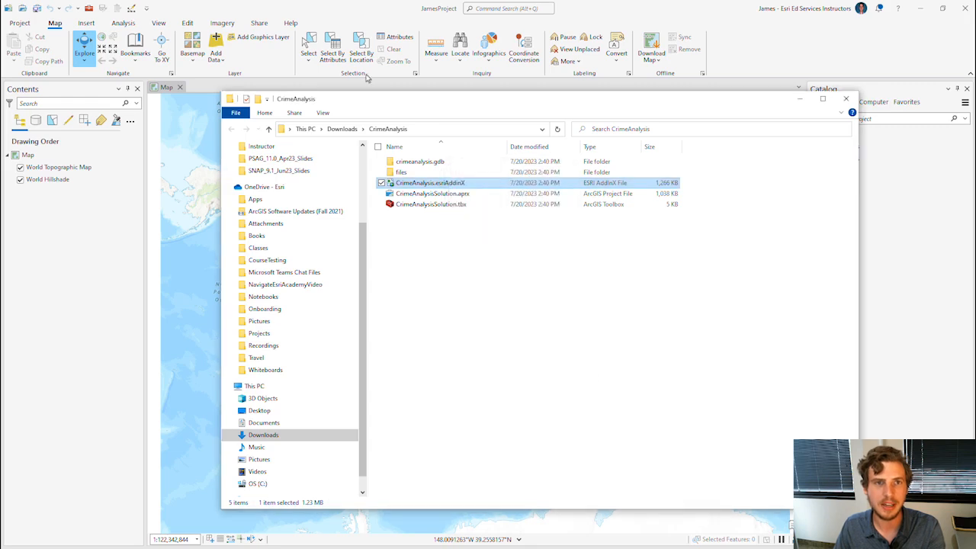
- Close ArcGIS Pro, answering the JamesProject save prompt, so it can restart with the add-in
click(845, 98)
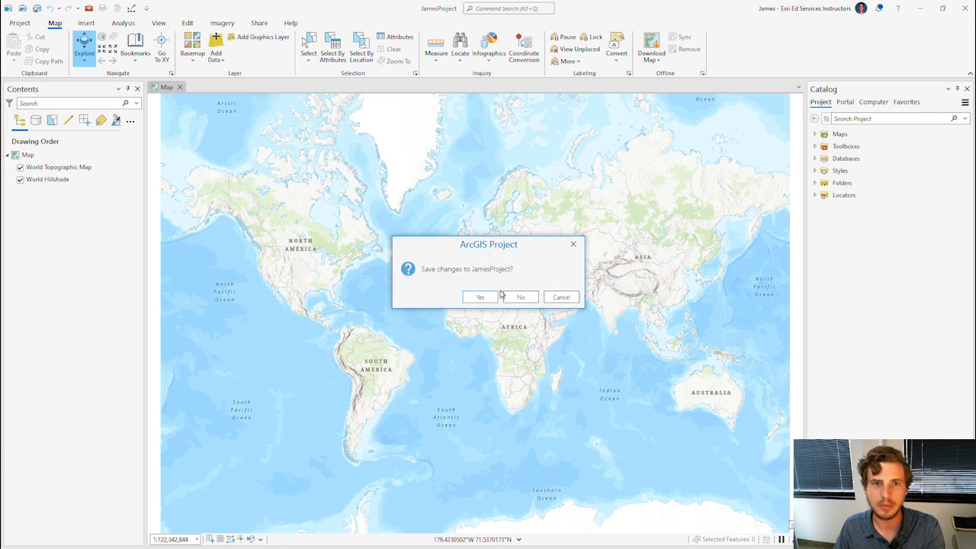
click(520, 295)
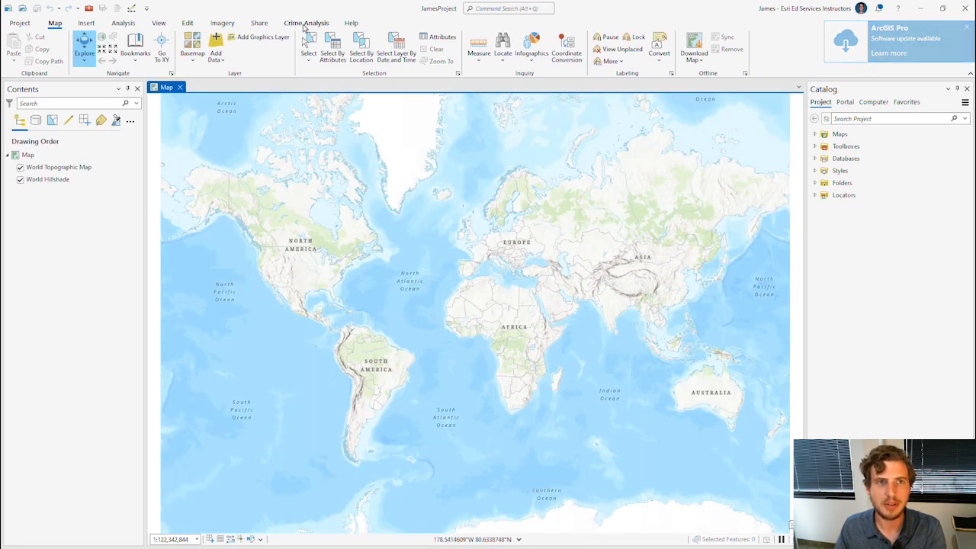
- View the new Crime Analysis ribbon tab's tools, then go to the Project backstage
click(305, 23)
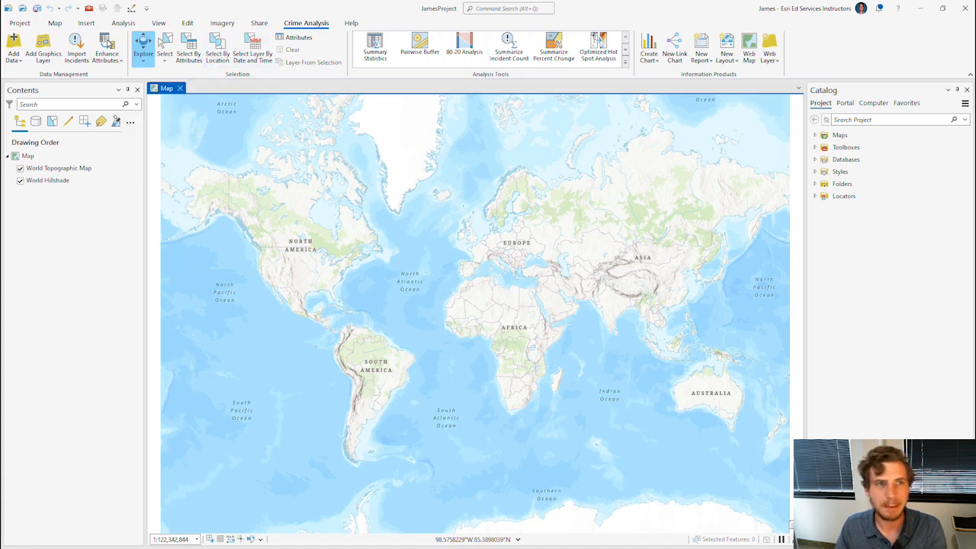
click(20, 23)
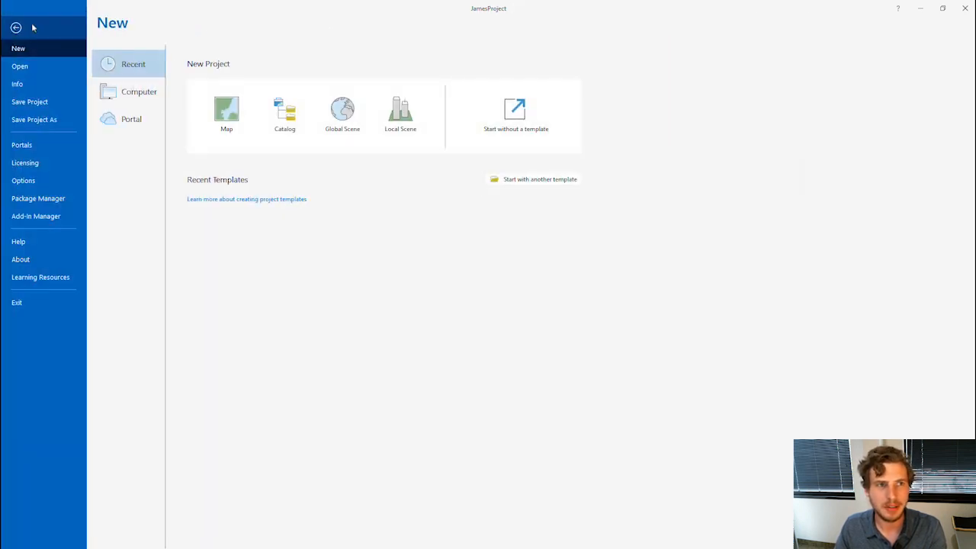
- Show the Add-In Manager listing the installed Crime Analysis add-in
click(37, 216)
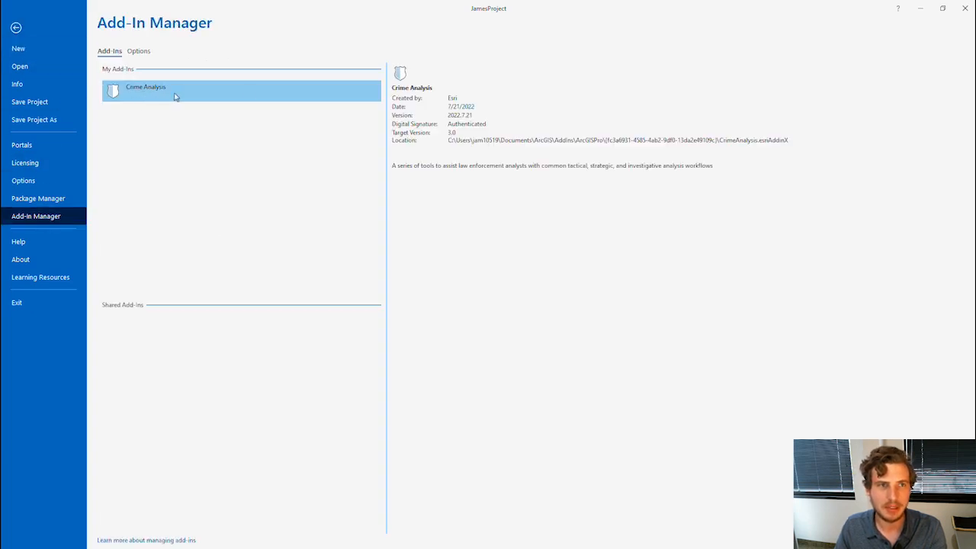
mouse_move(299, 97)
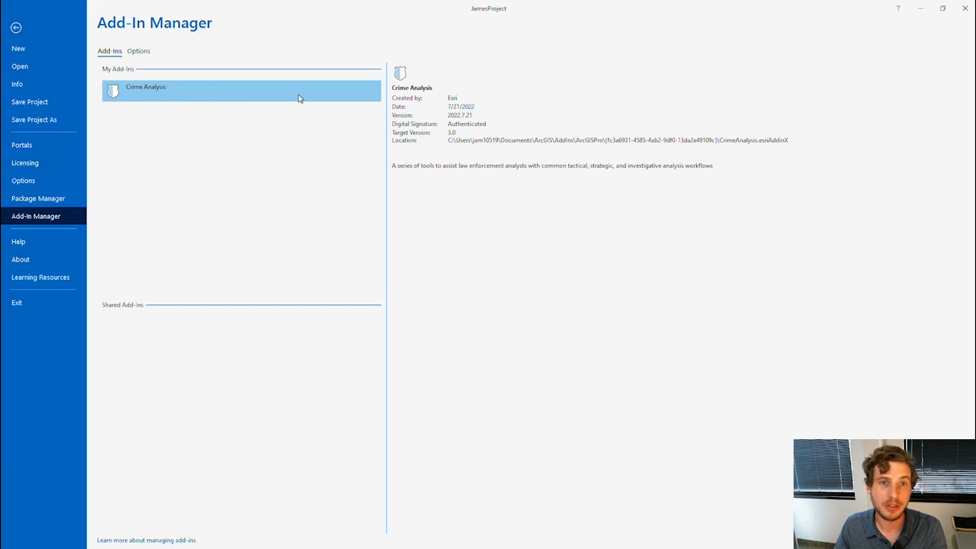